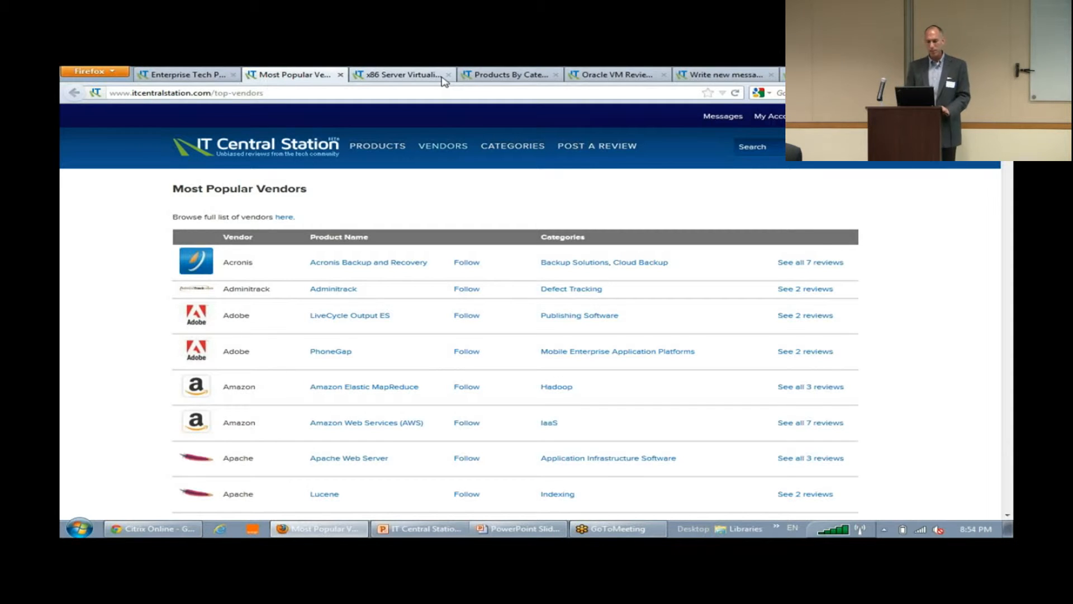
Bring the five-star Oracle VM review with its pros, cons and comments into view
left_click(400, 74)
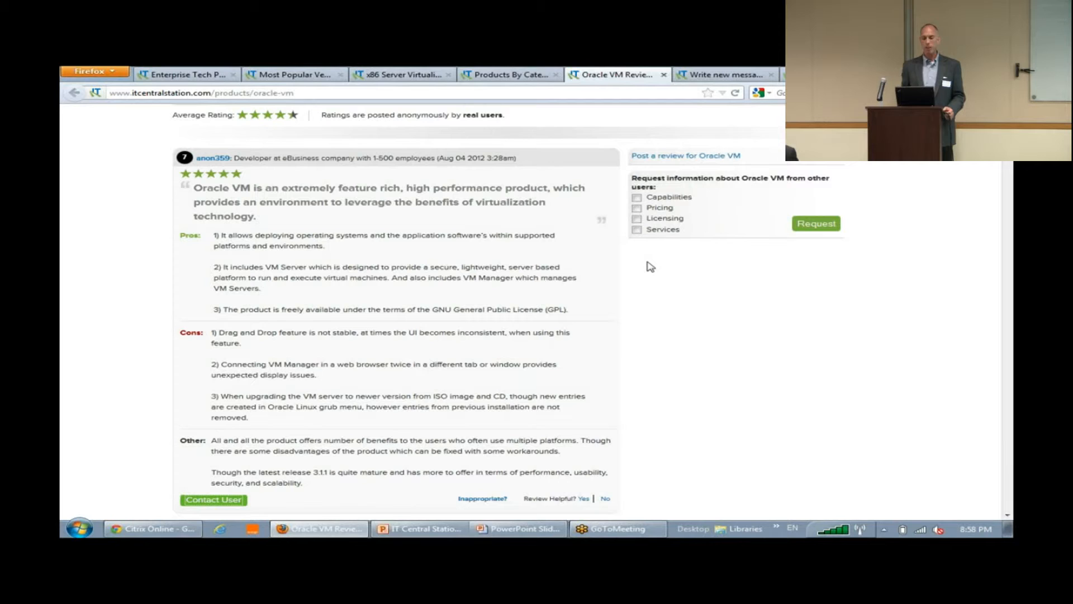
Start a new message to the Oracle VM reviewer via Contact User under the review
left_click(213, 499)
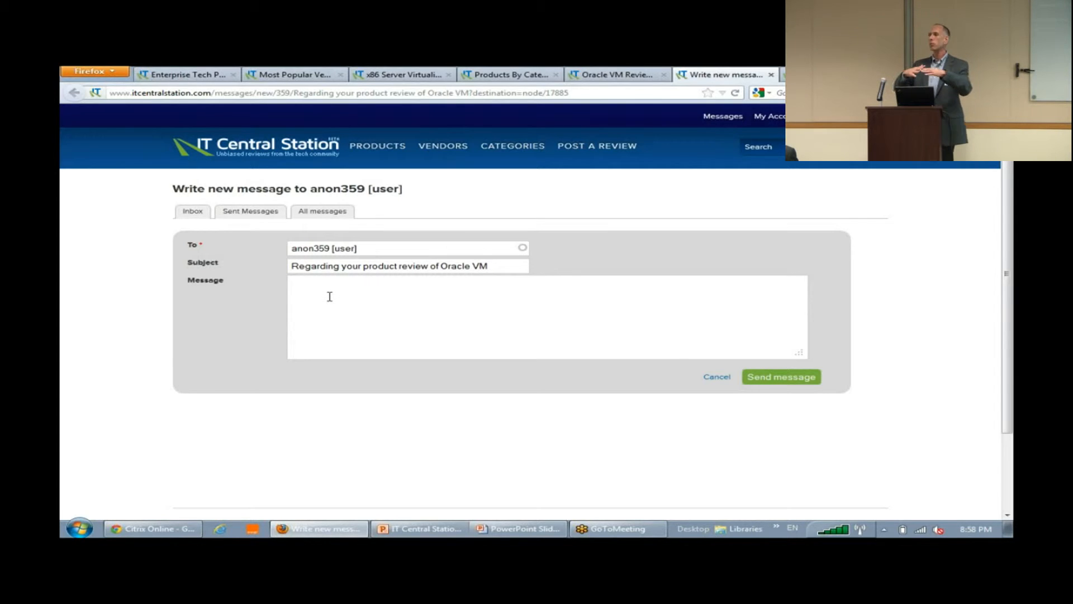